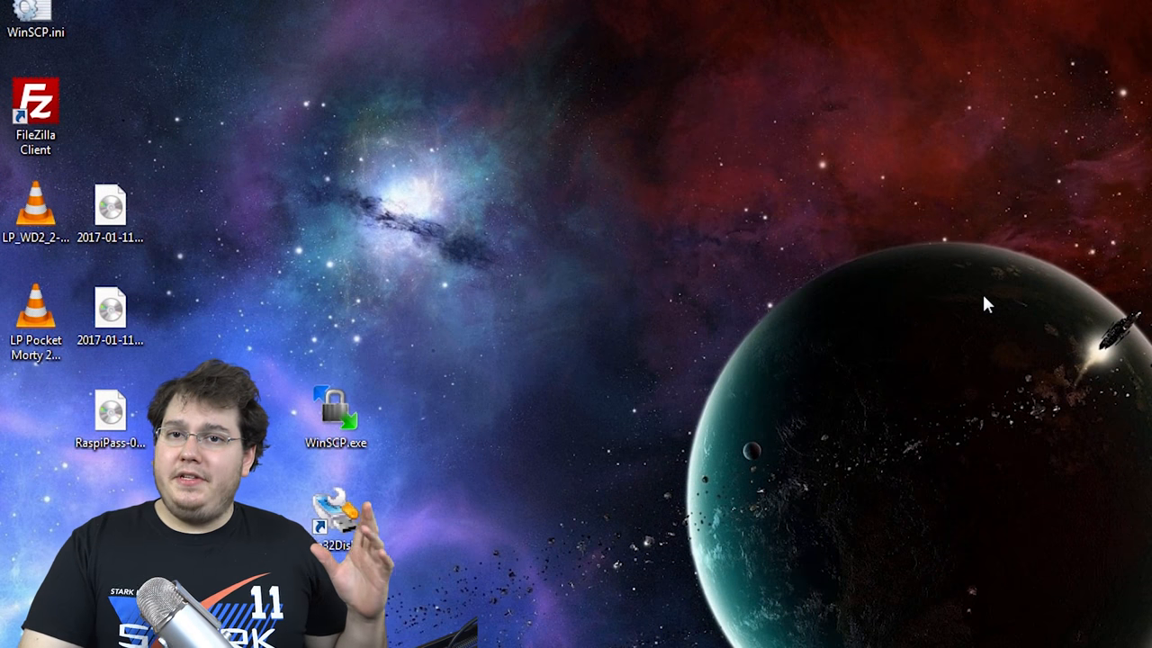
mouse_move(956, 342)
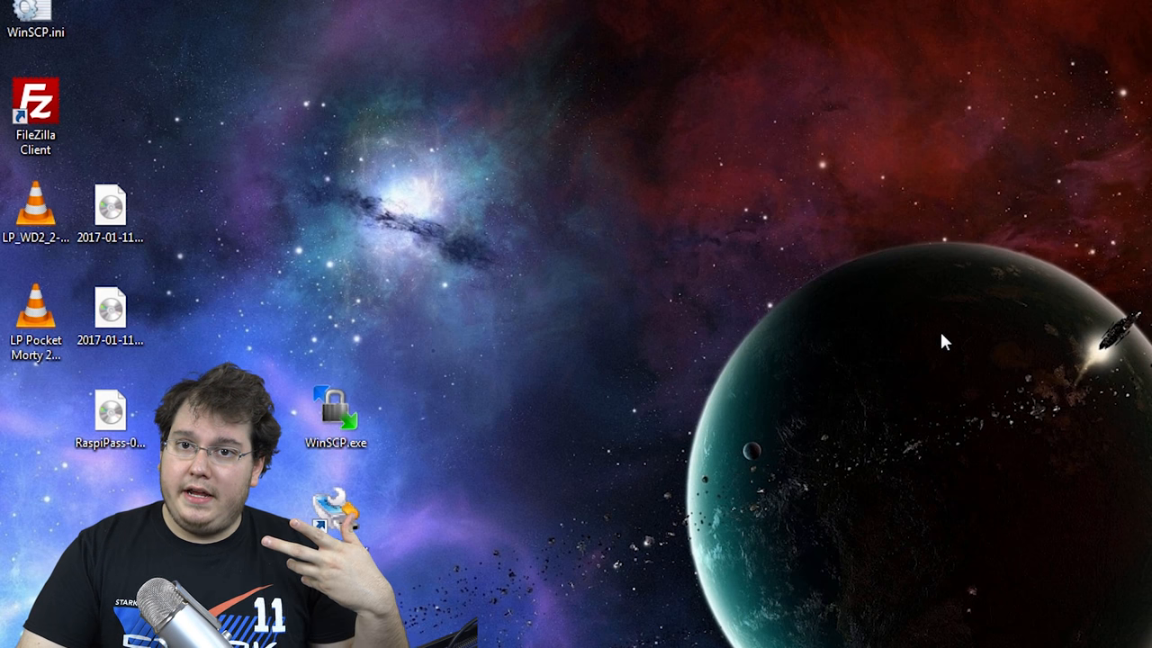
mouse_move(603, 261)
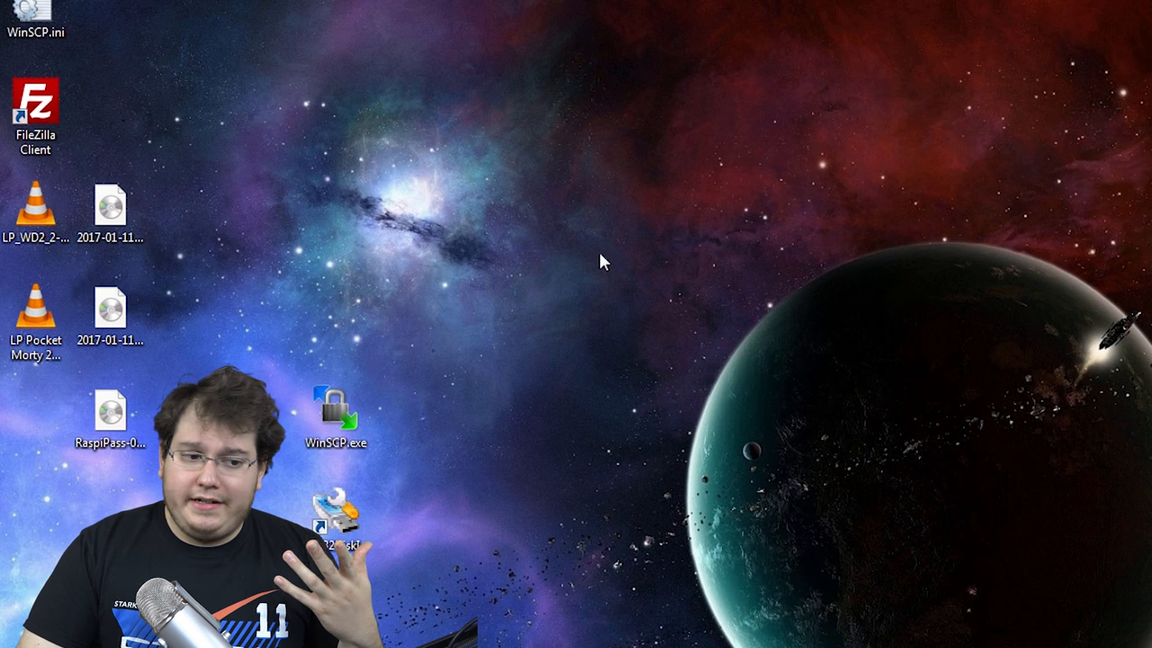
- Launch Win32 Disk Imager and load the RaspiPass .img from the Desktop for drive G:
double_click(334, 513)
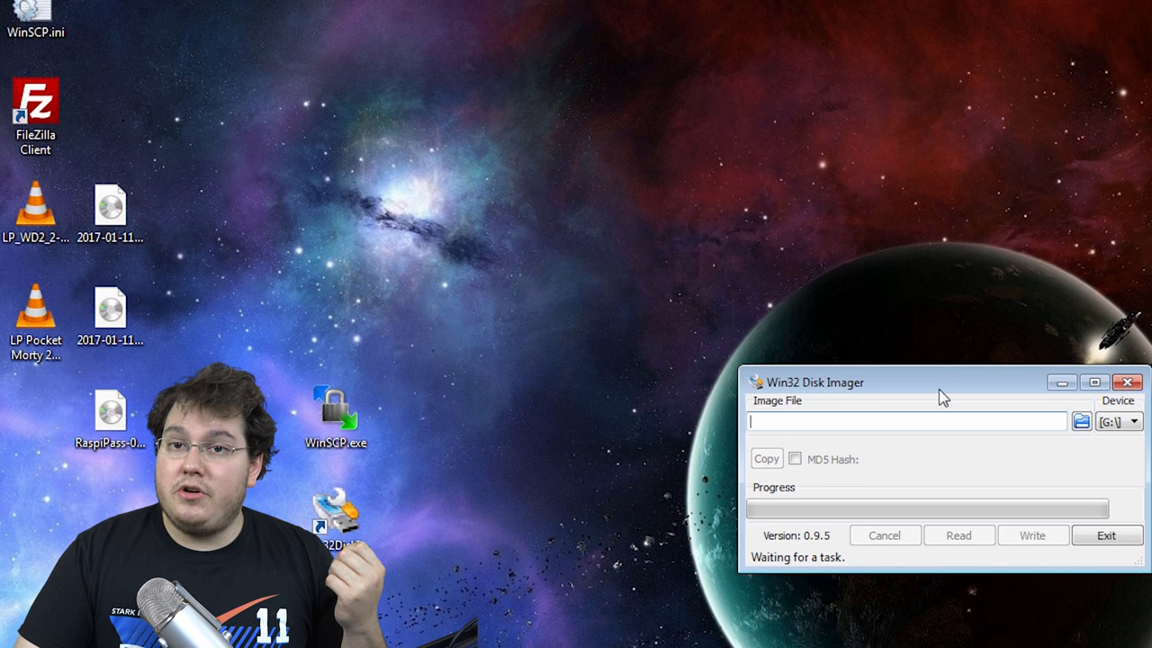
mouse_move(936, 401)
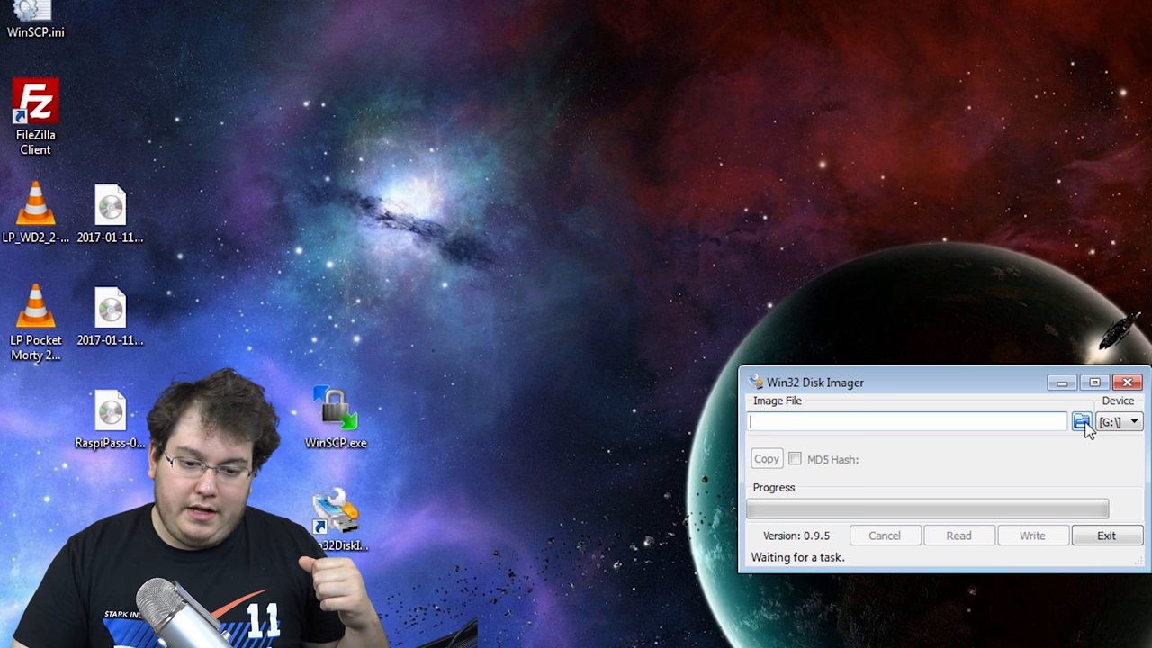
click(1081, 421)
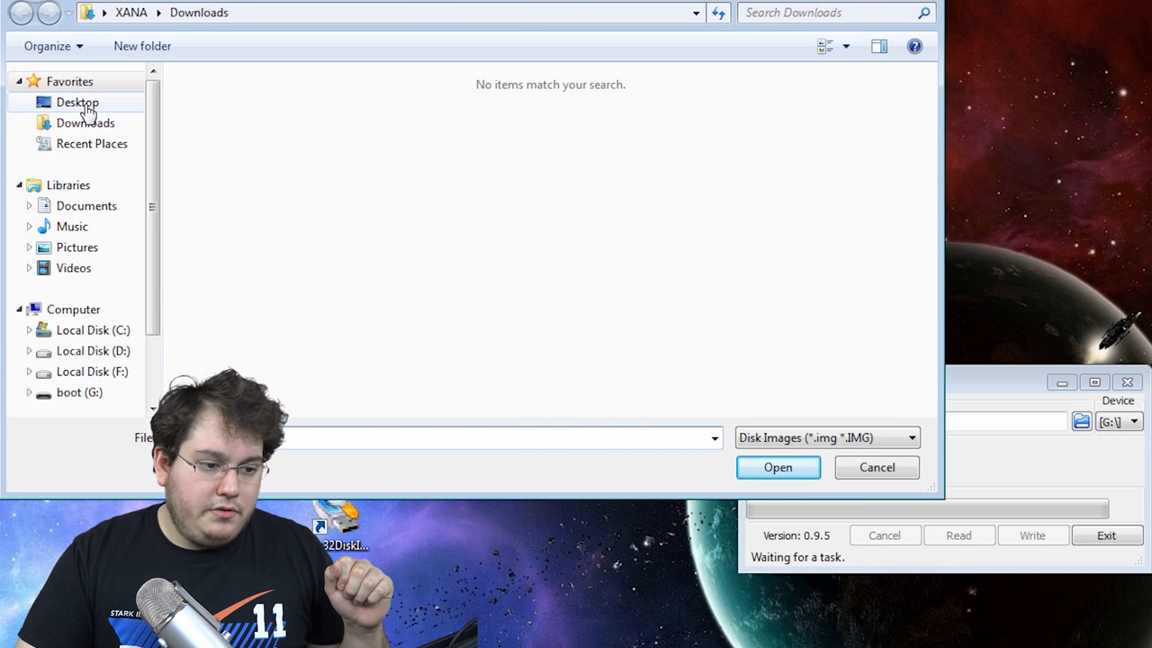
click(77, 101)
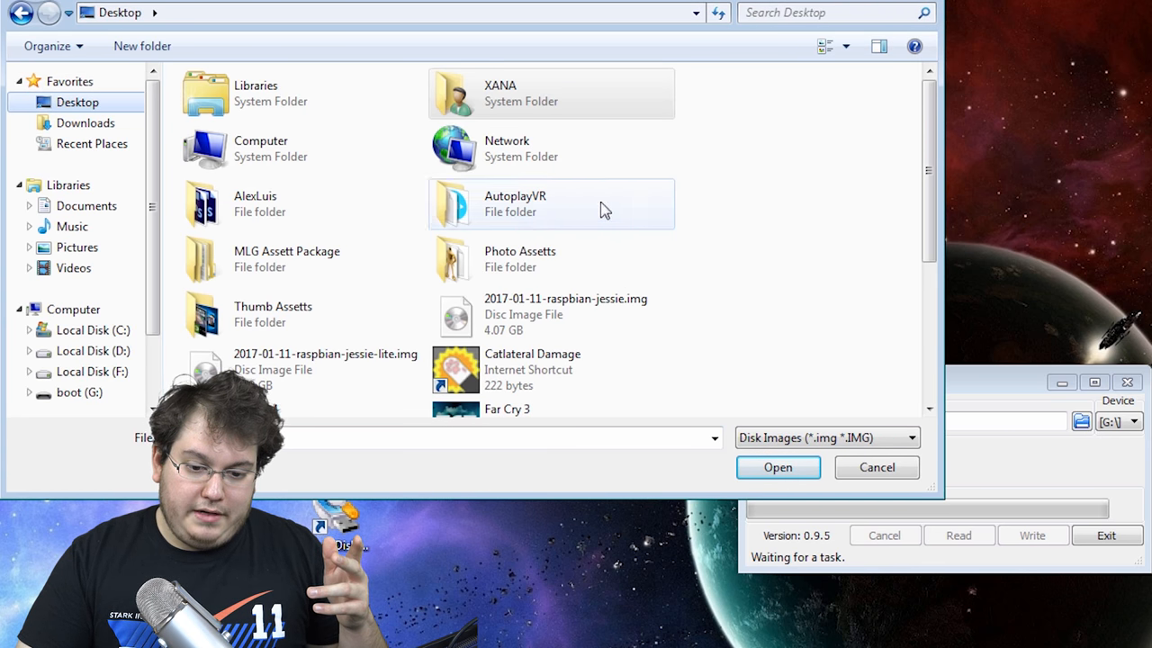
mouse_move(481, 369)
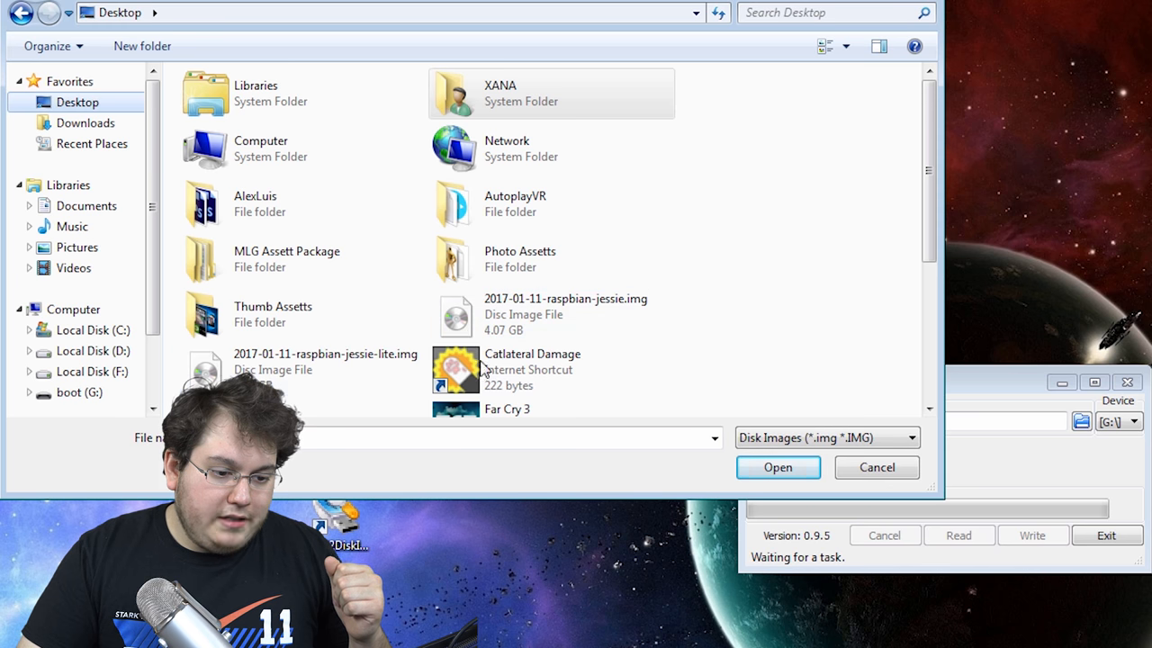
click(875, 466)
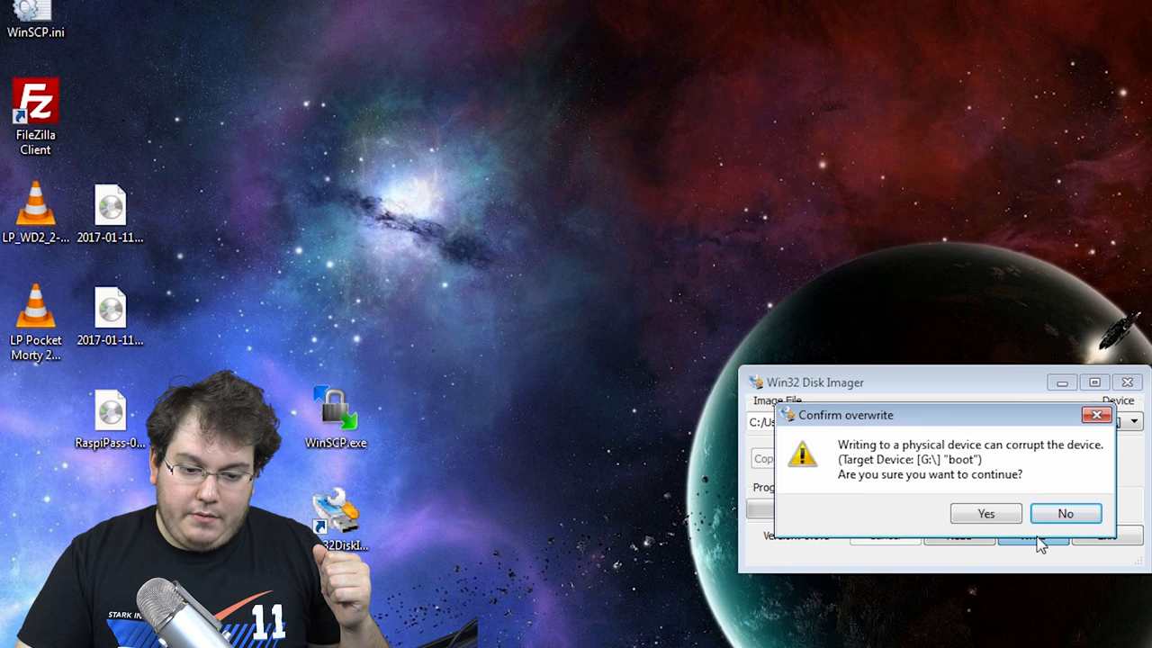
- Confirm overwriting the SD card and dismiss the Write Successful notice once the write finishes
click(984, 513)
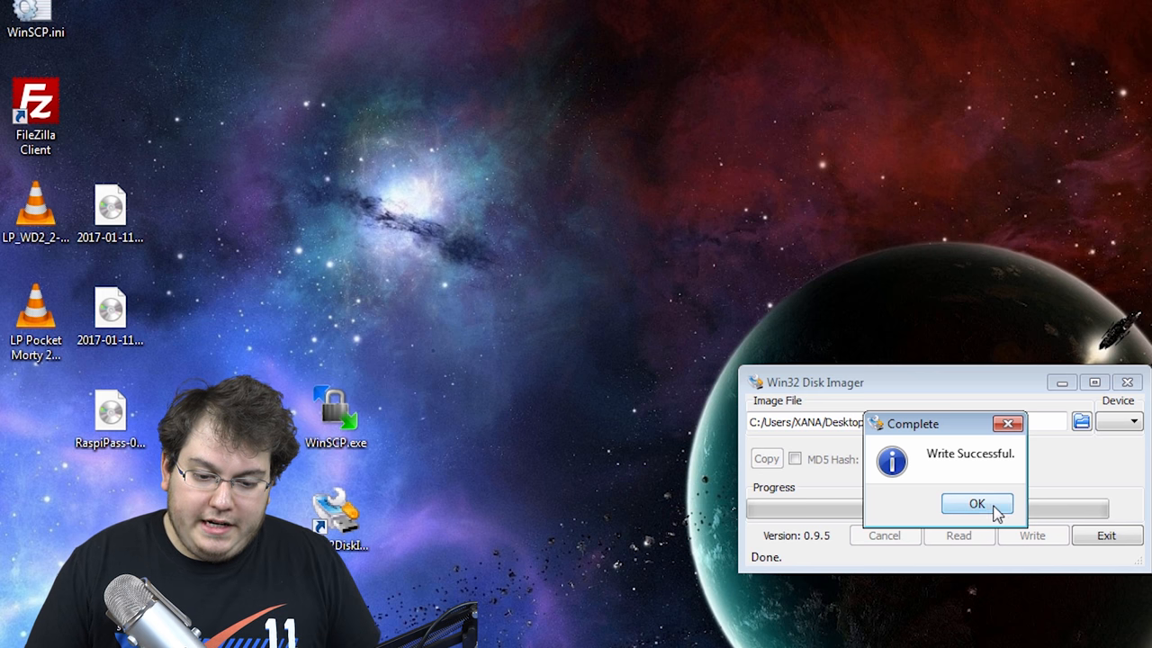
click(976, 503)
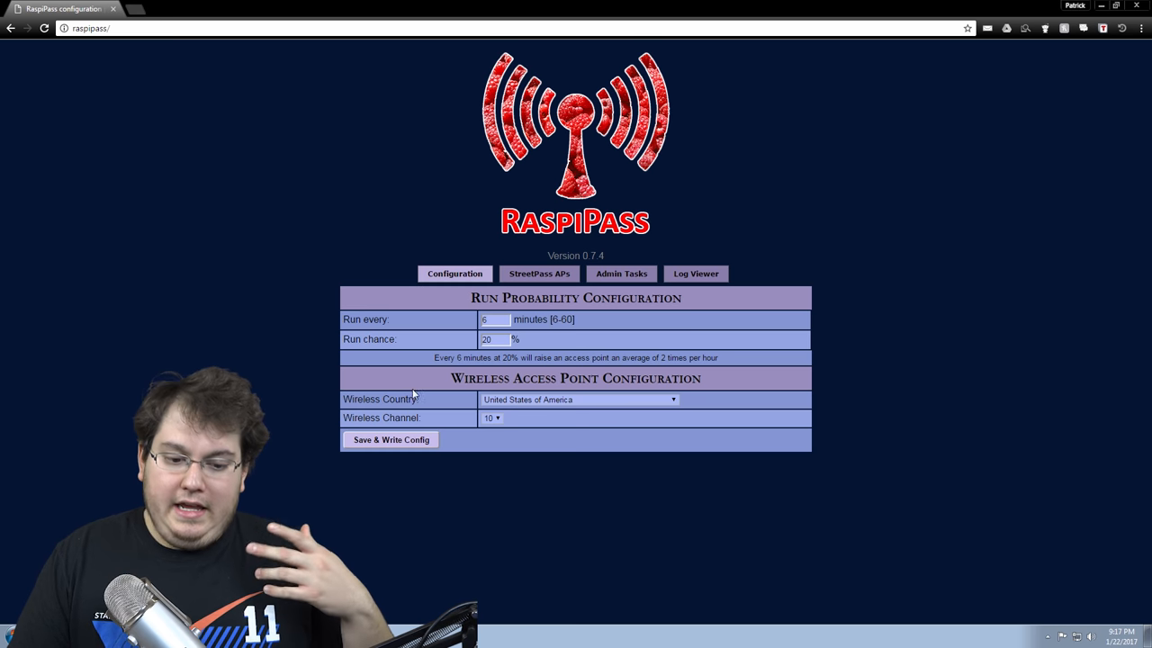
- Browse the Wireless Country list, leaving it at United States of America
click(579, 399)
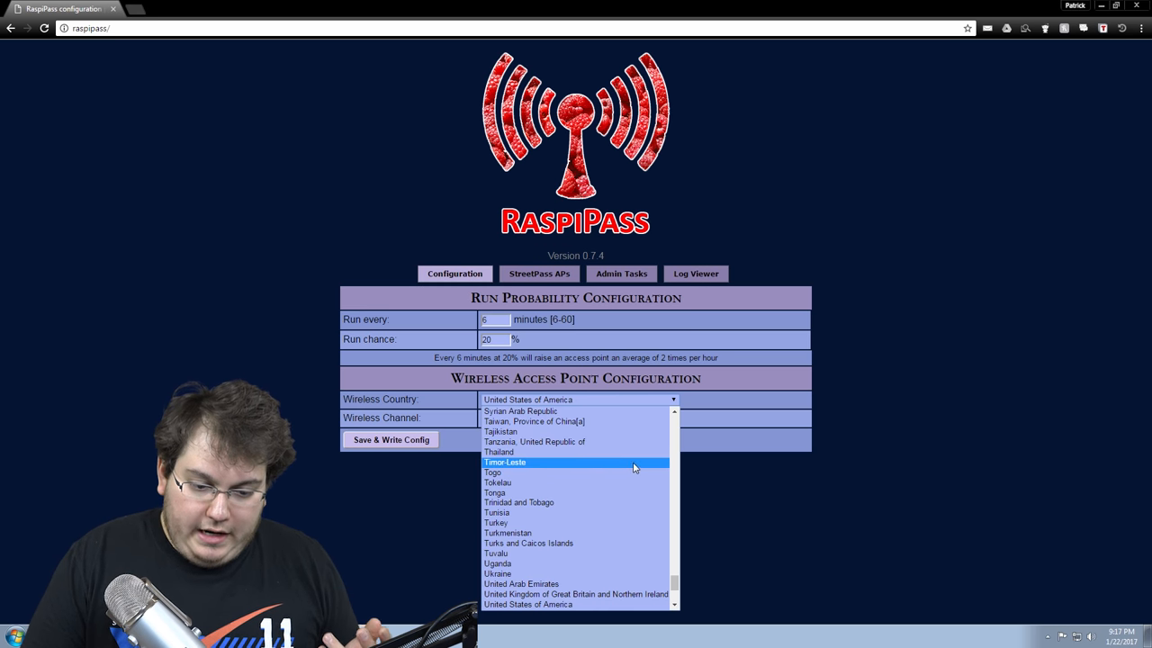
scroll(down, 3)
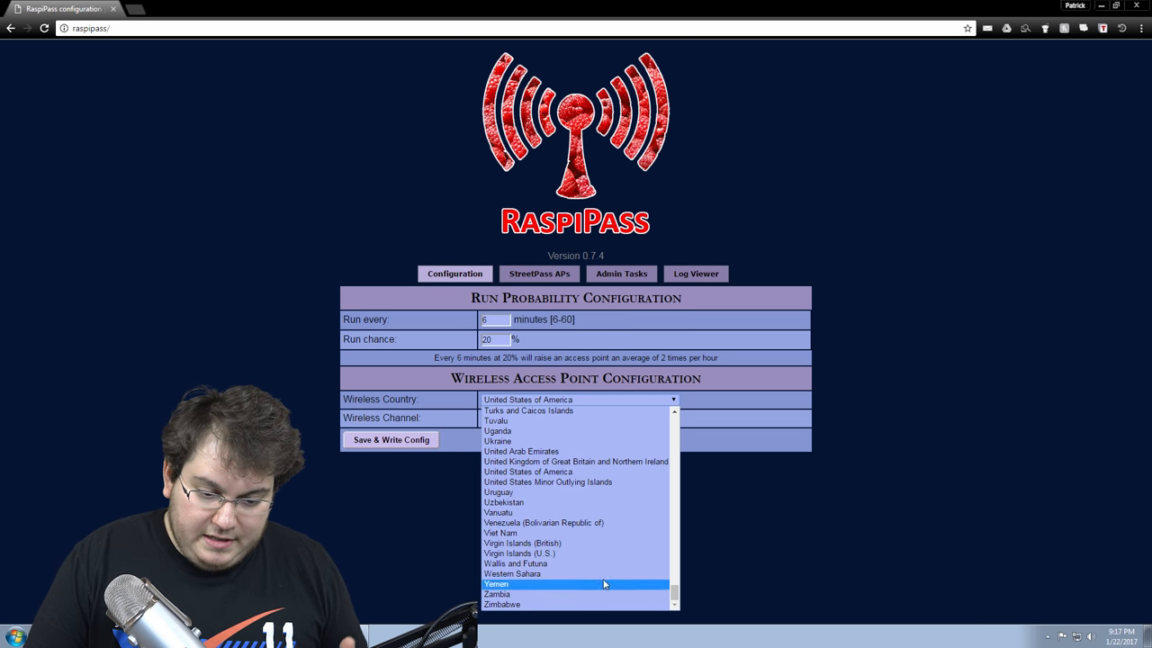
scroll(up, 3)
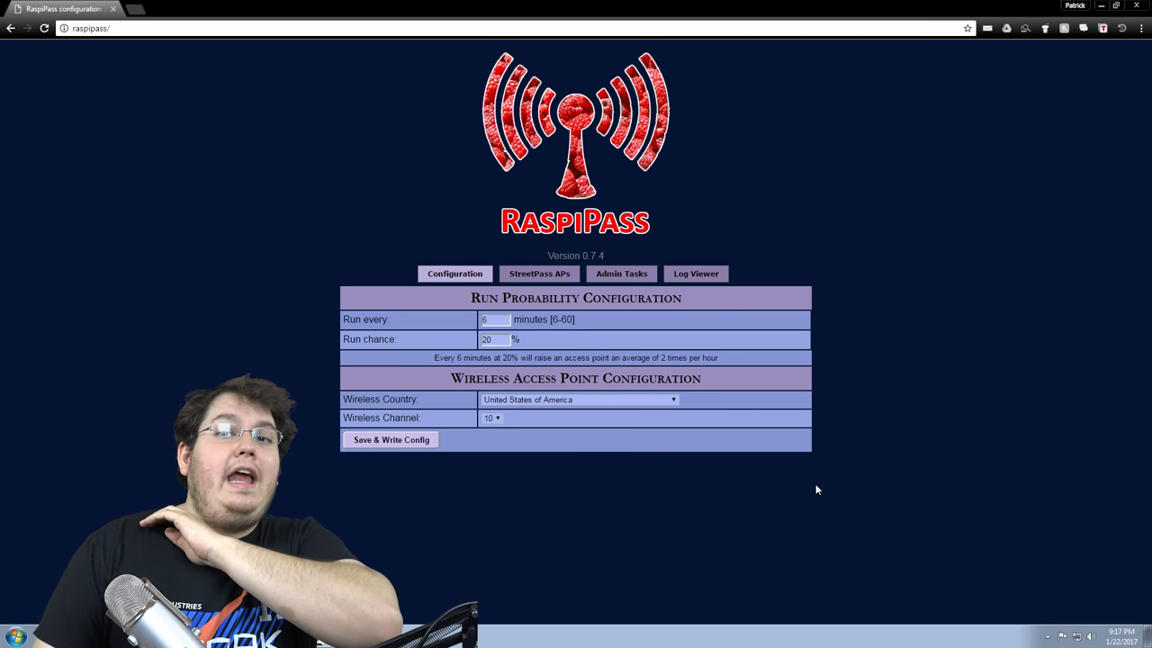
mouse_move(740, 467)
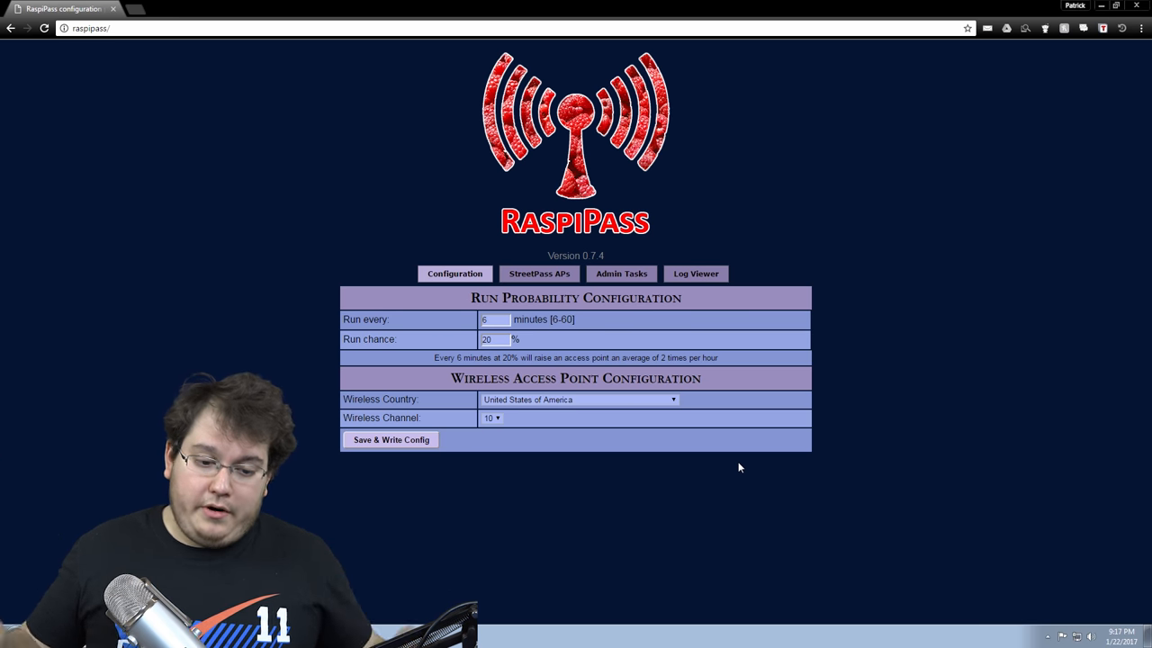
- Set Run chance to 100 and save the configuration with Save & Write Config
click(494, 320)
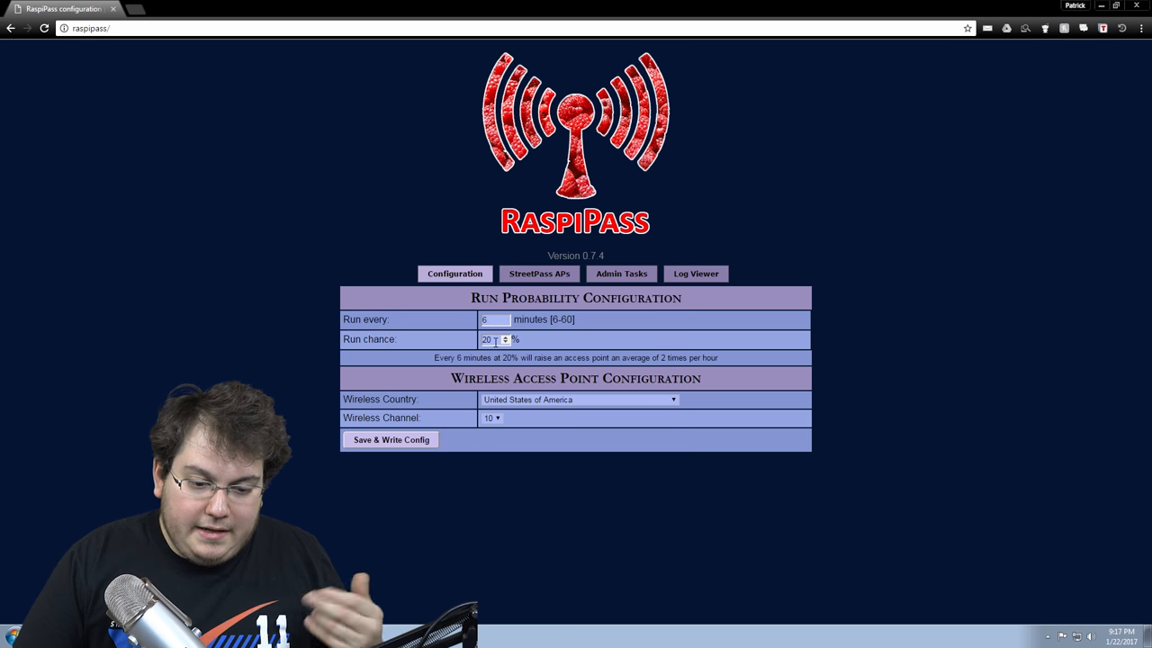
double_click(487, 339)
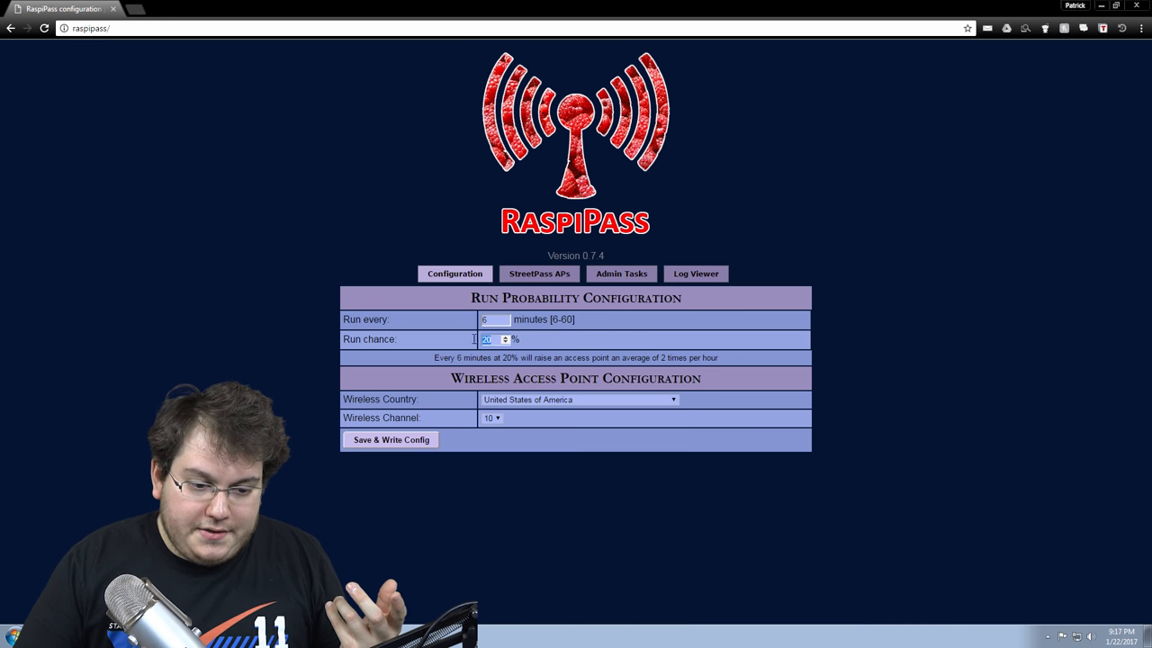
text(100)
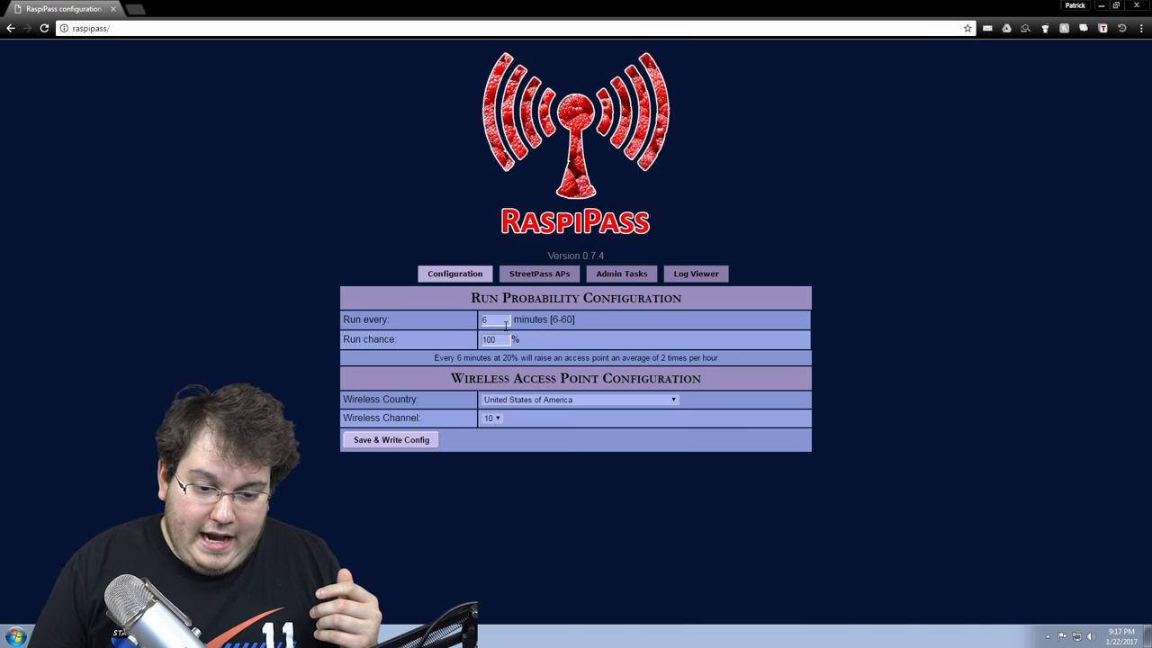
click(390, 439)
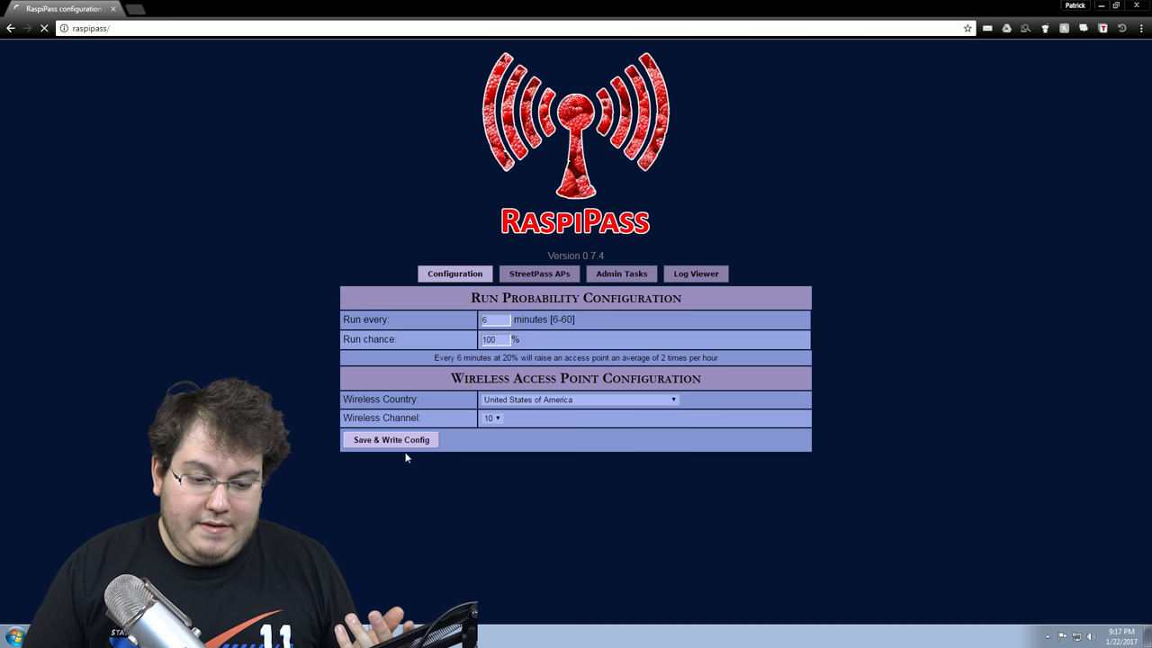
- Open the Log Viewer to see the hostapd log
click(695, 274)
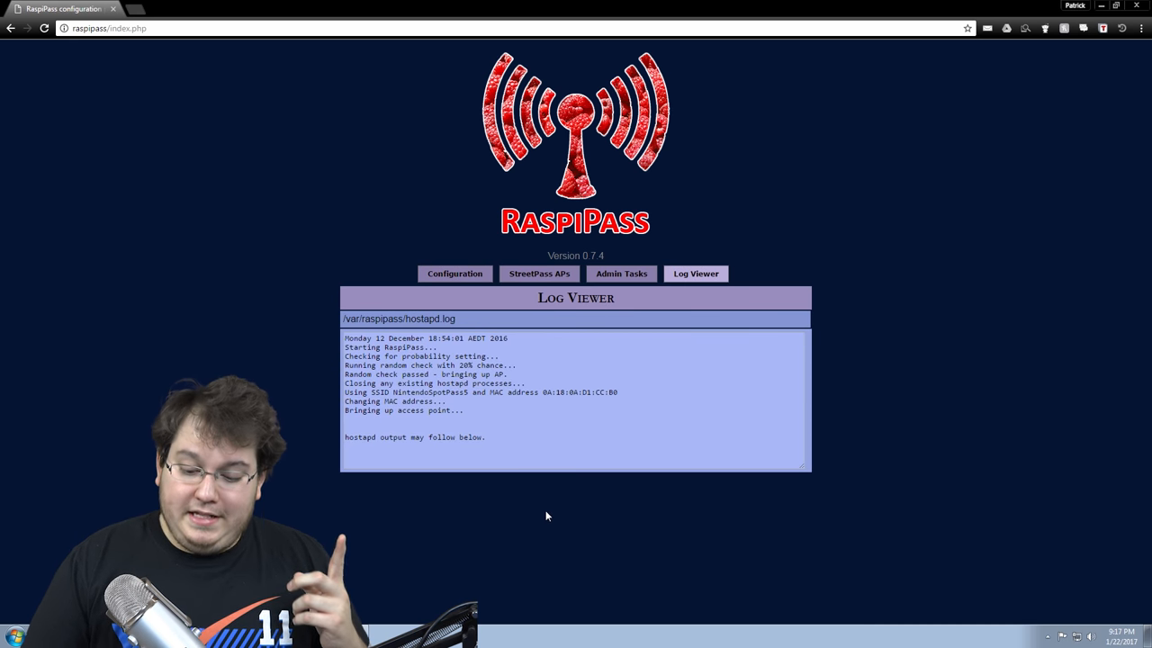
mouse_move(621, 535)
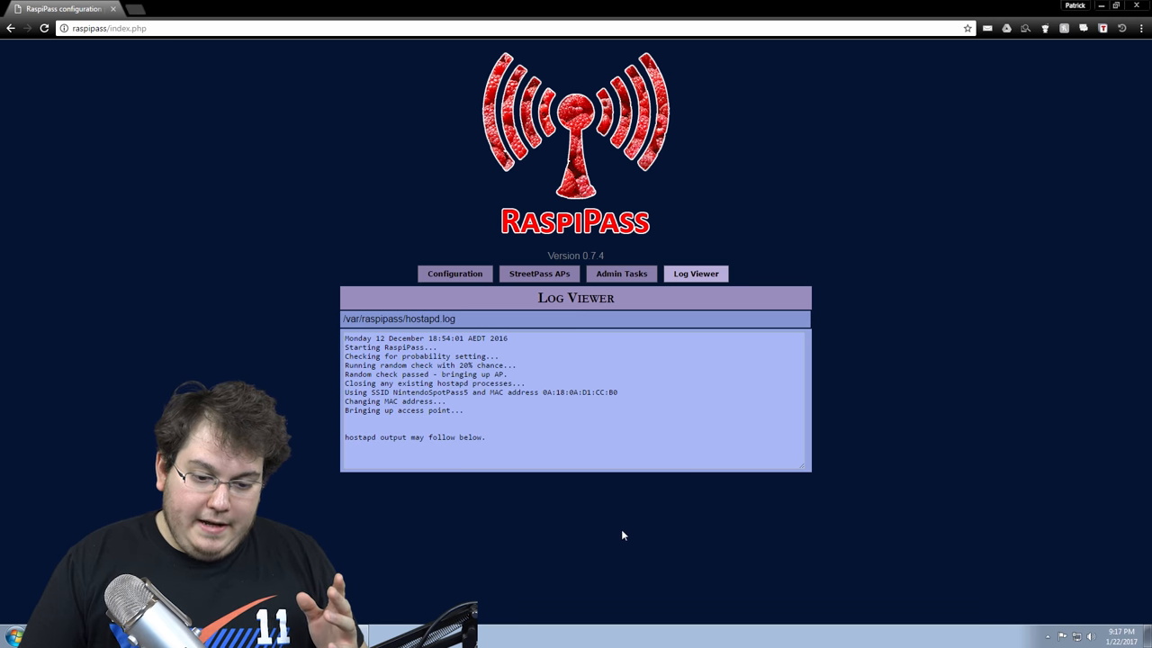
mouse_move(616, 549)
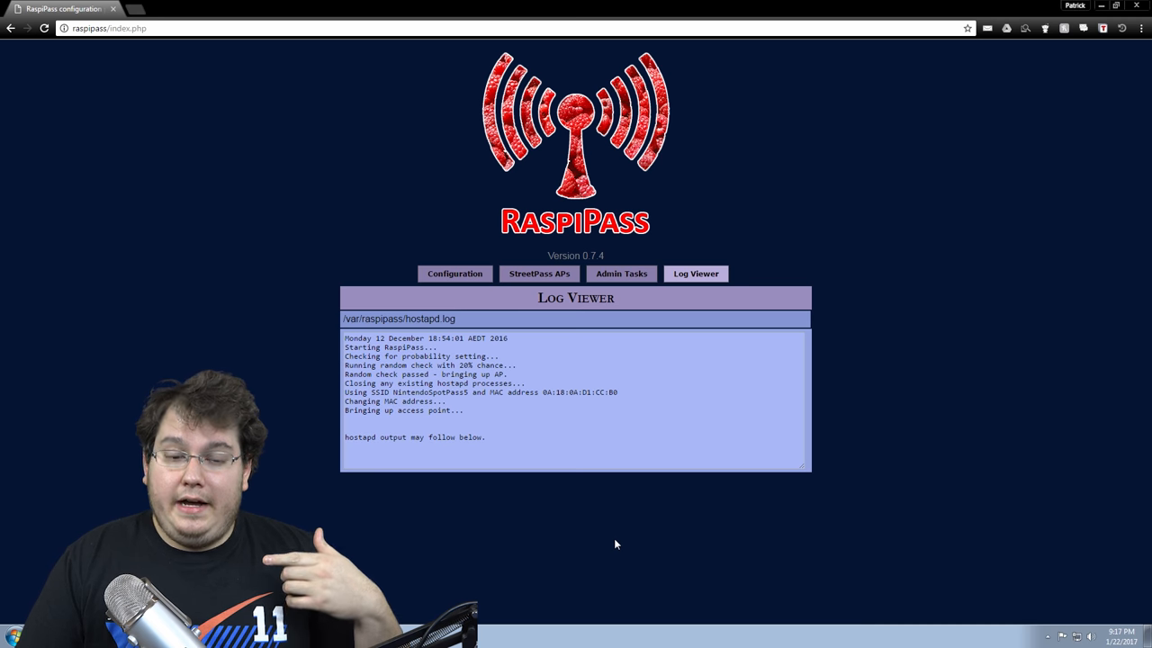
- Scroll through the StreetPass relay AP MAC list, ending on the Administrative Tasks page
click(539, 274)
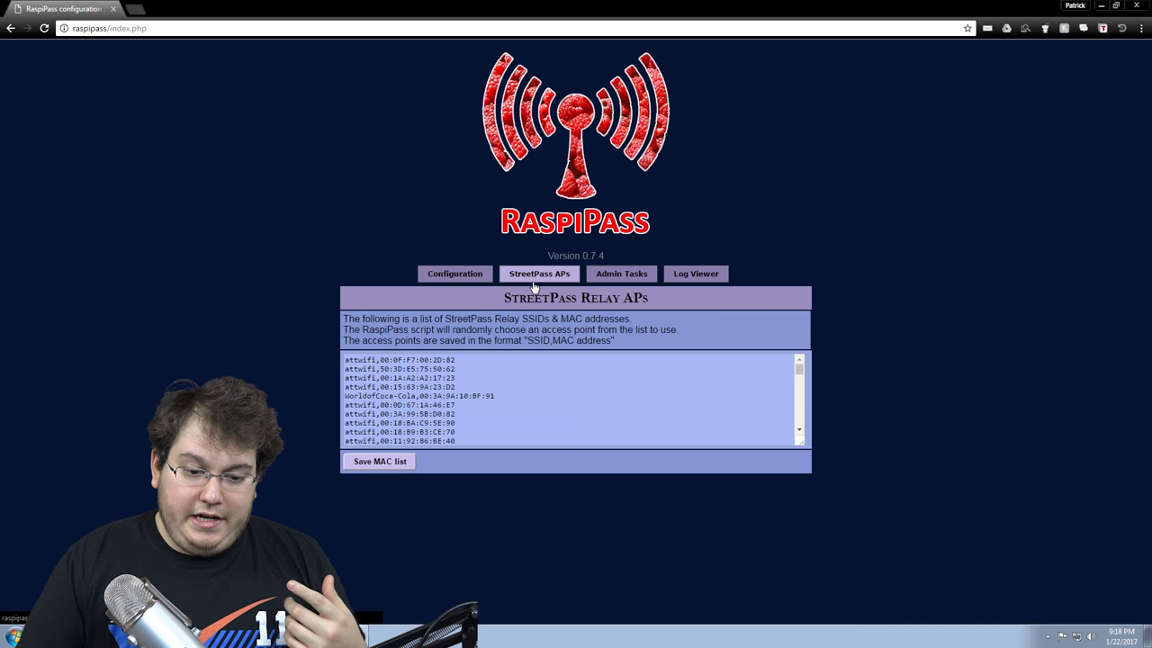
mouse_move(798, 373)
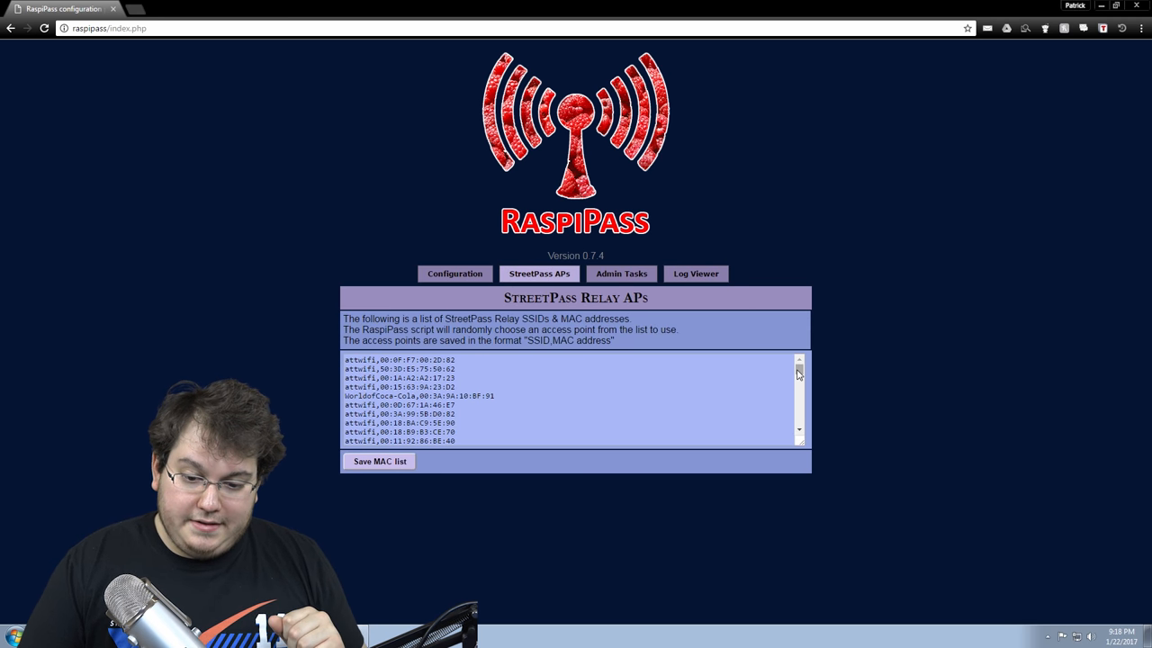
scroll(down, 3)
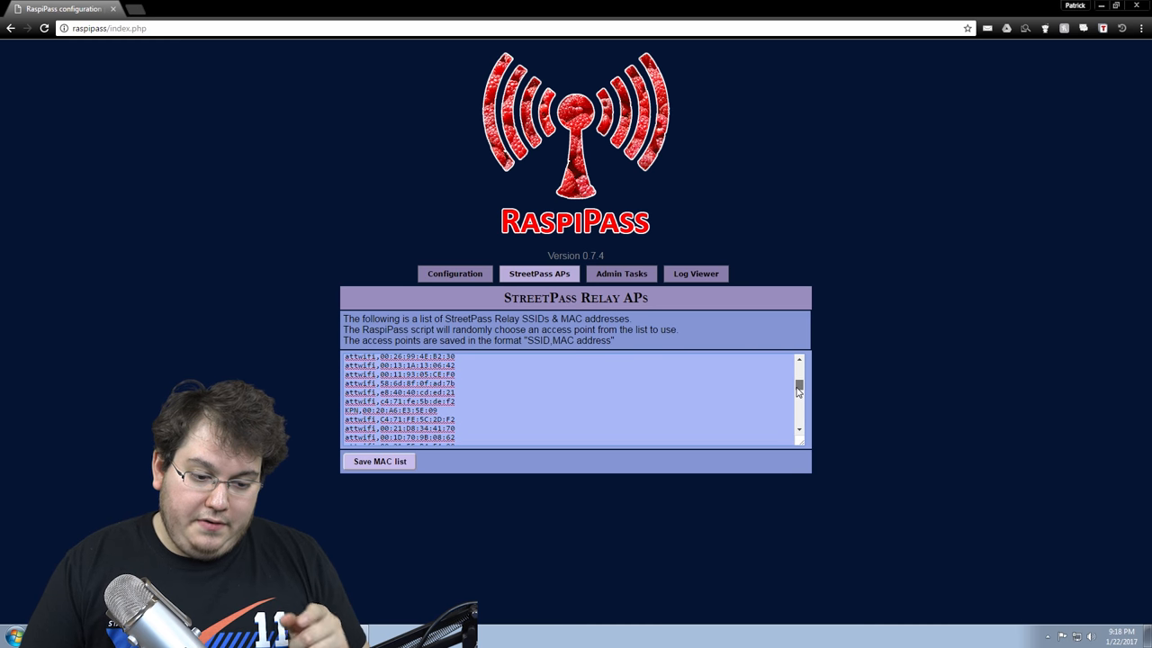
scroll(down, 3)
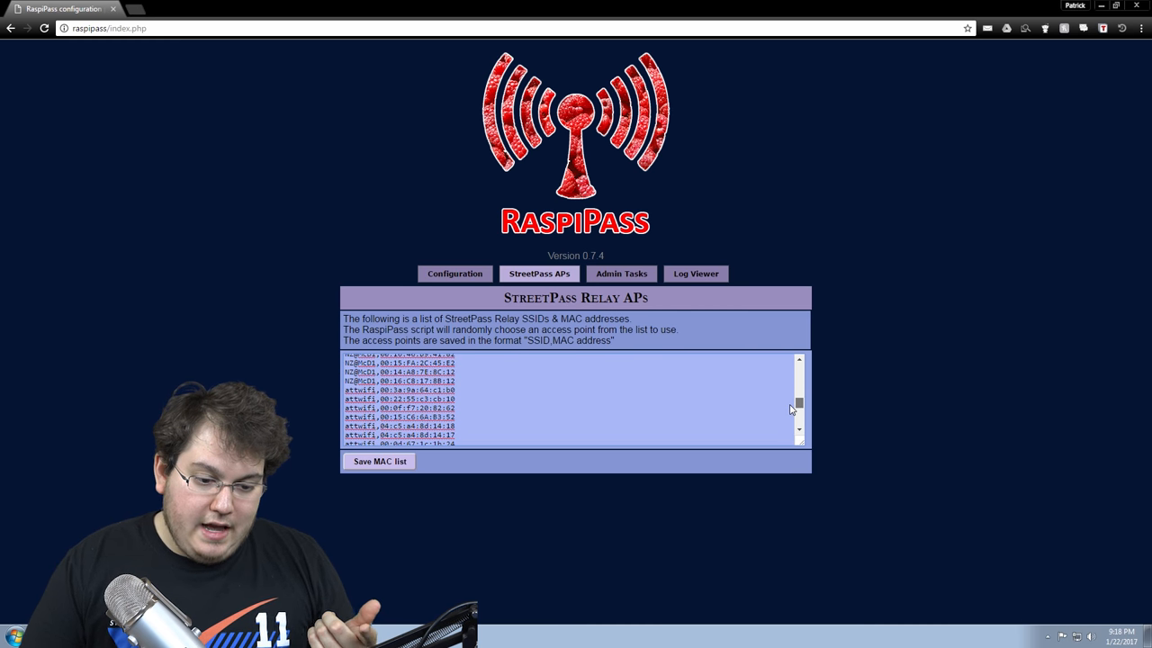
scroll(down, 3)
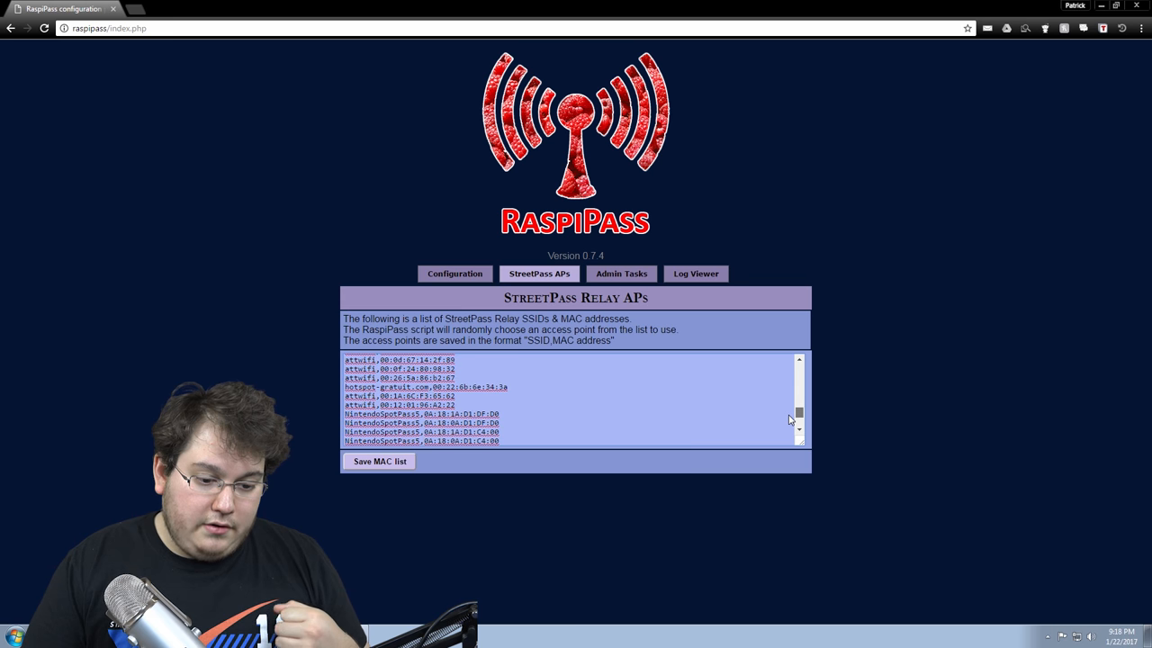
scroll(down, 3)
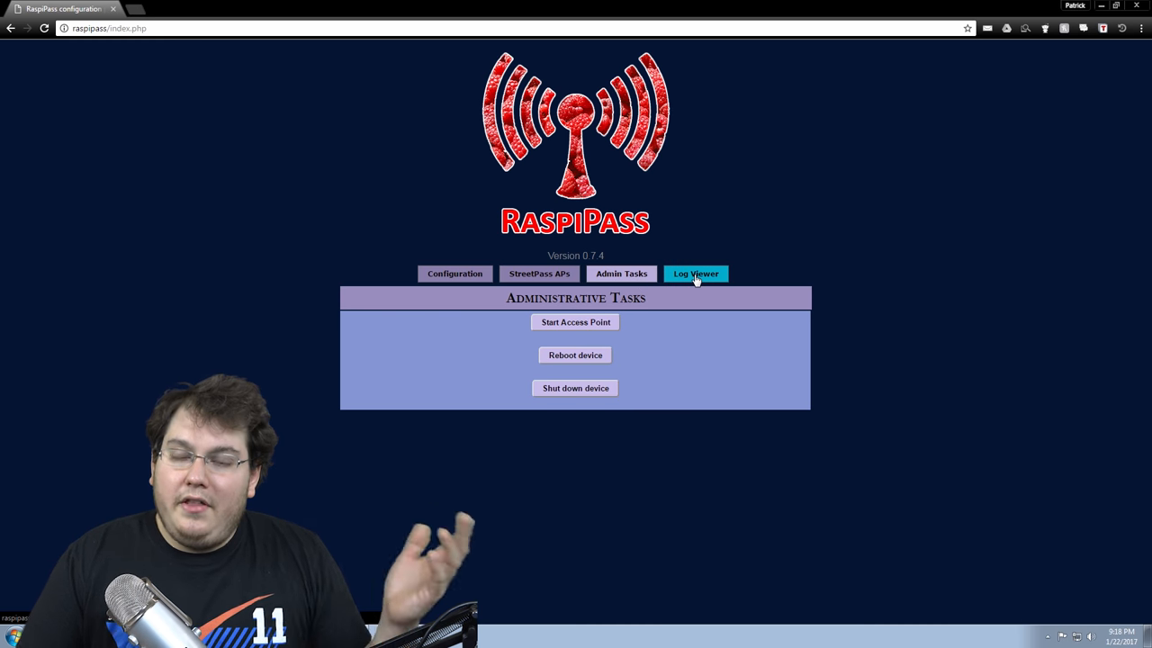
mouse_move(618, 384)
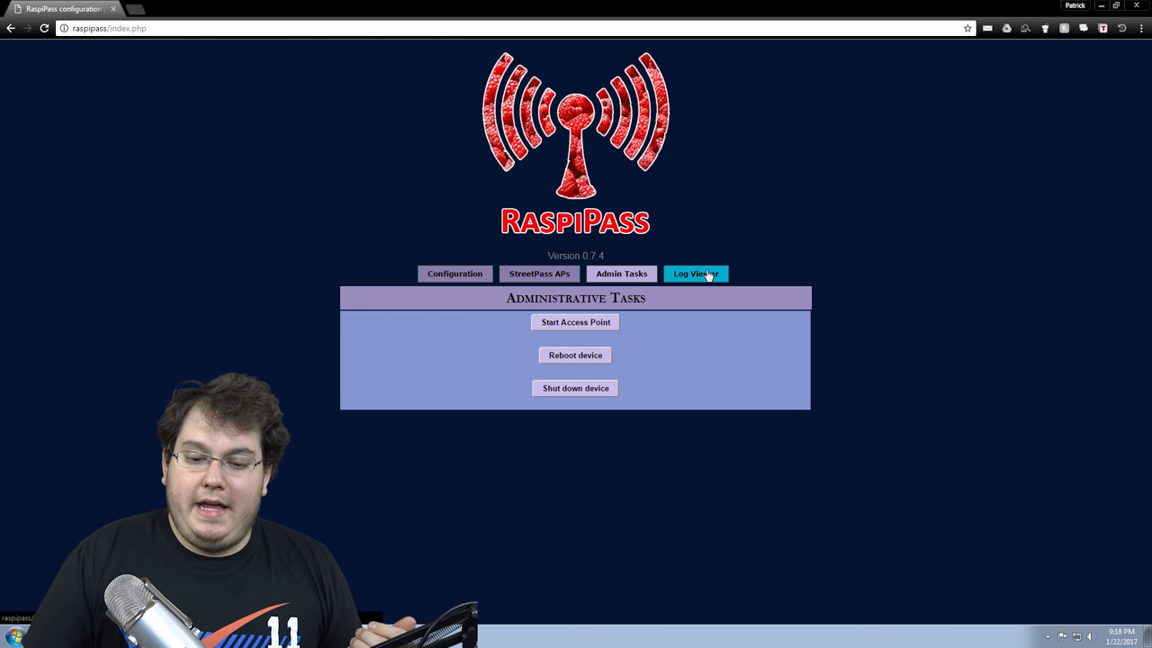
- Return to the Log Viewer showing the hostapd log
click(695, 274)
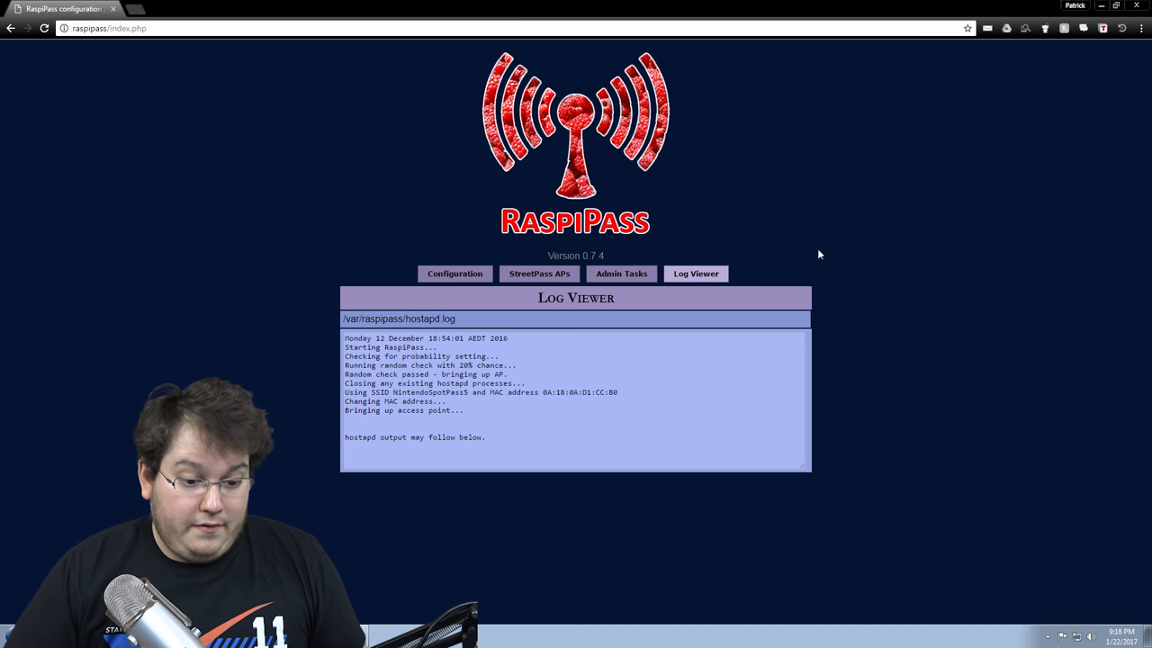
mouse_move(751, 312)
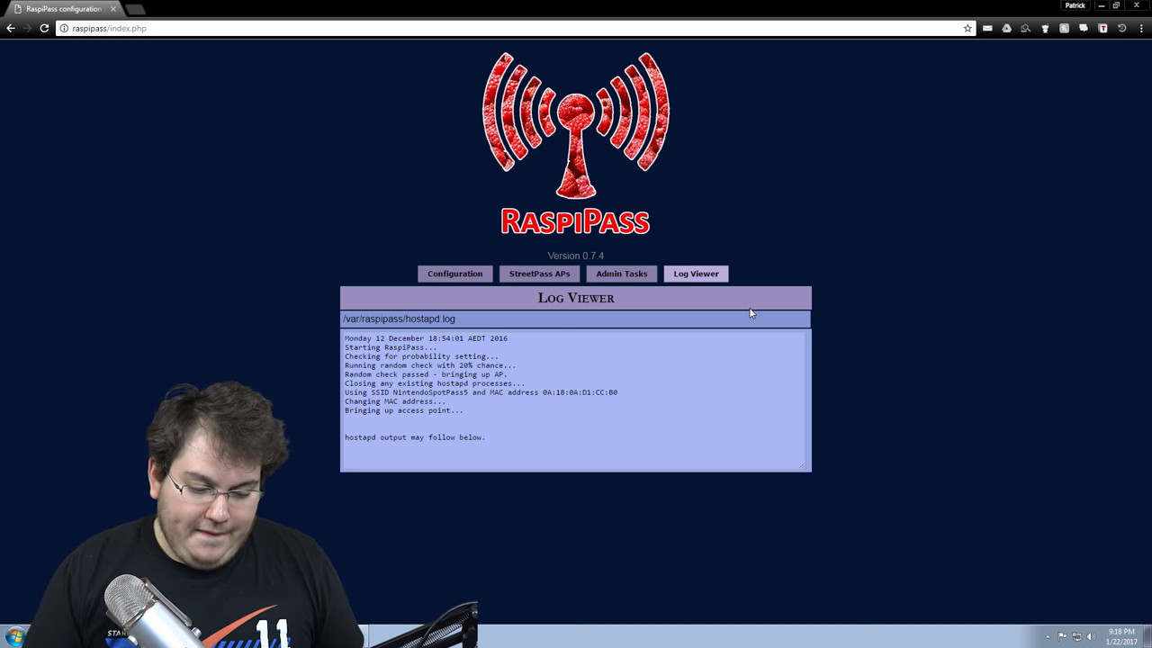